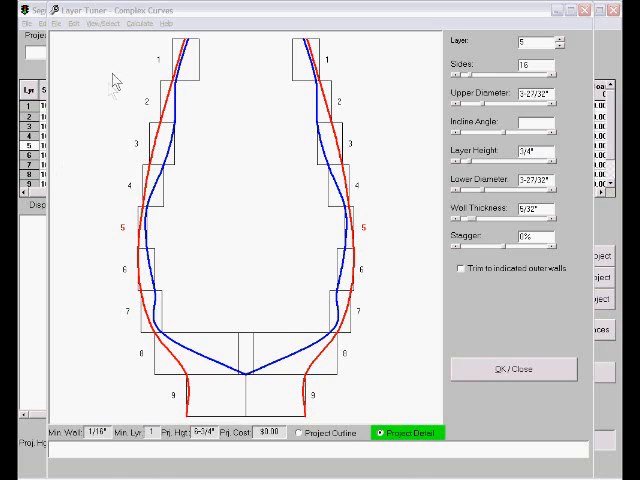
Reveal the Calculate menu's options for the segmented bowl design
click(150, 20)
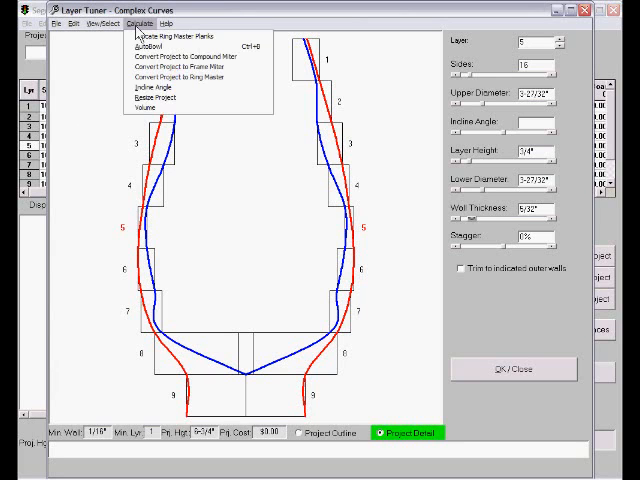
mouse_move(144, 60)
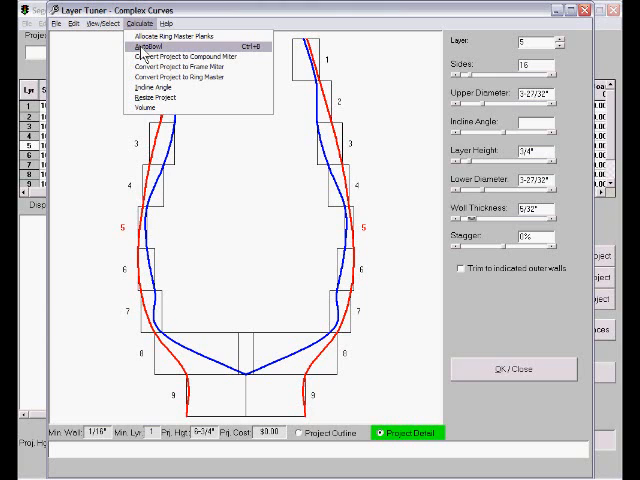
click(140, 48)
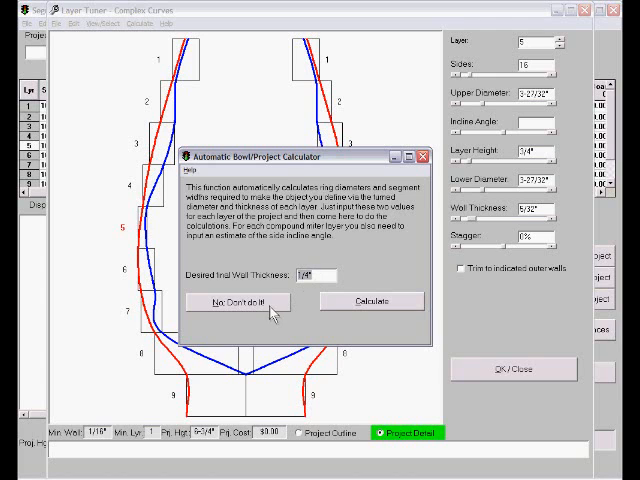
click(236, 300)
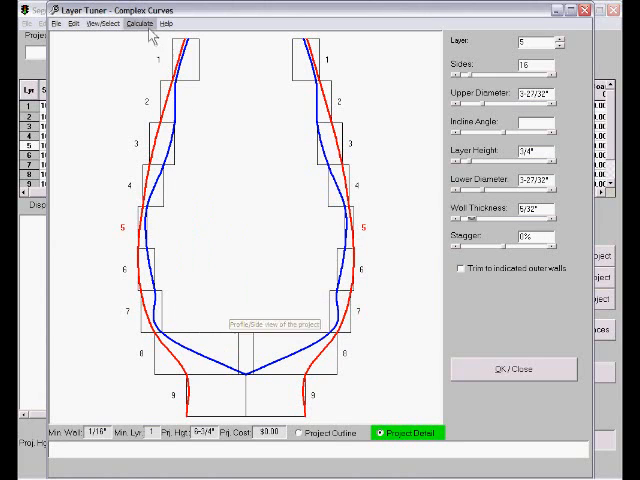
Run the Autobowl calculator to refit the rings to the desired wall thickness
click(136, 24)
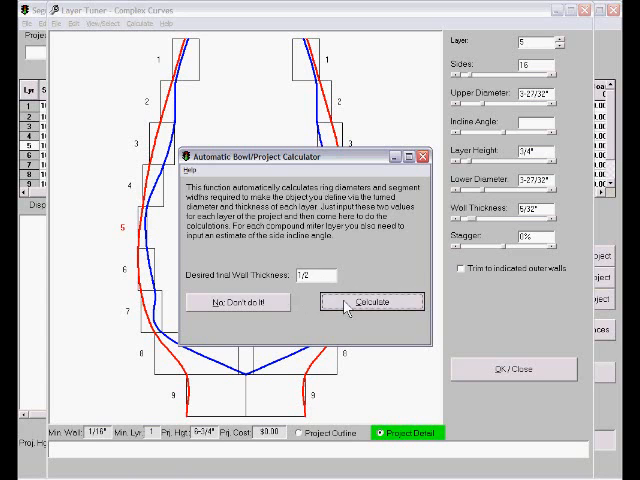
click(370, 300)
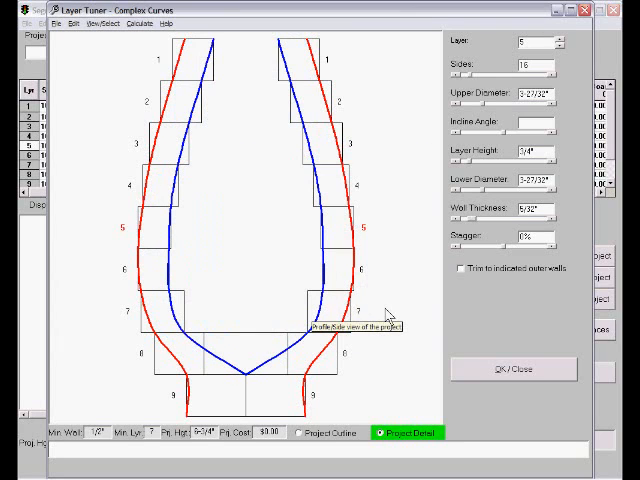
mouse_move(228, 168)
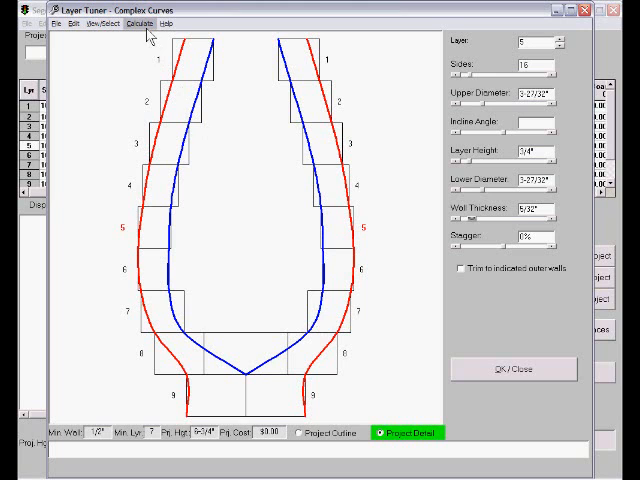
Reopen the Automatic Bowl/Project Calculator over the refitted ring design
click(148, 20)
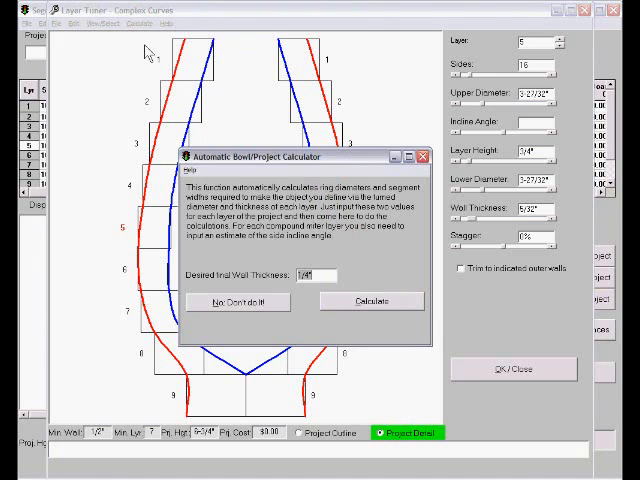
mouse_move(344, 300)
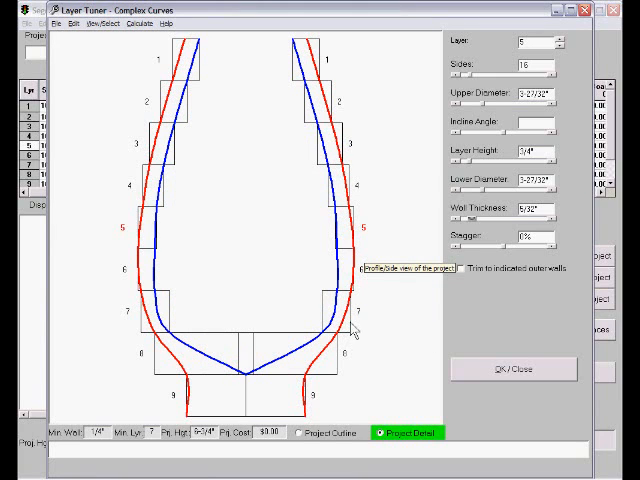
mouse_move(356, 326)
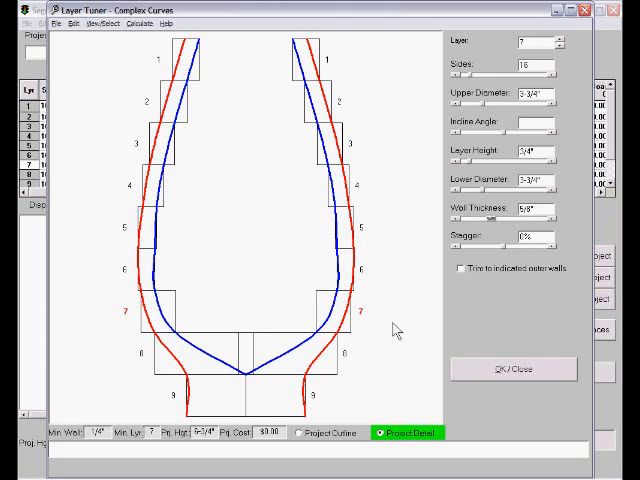
mouse_move(390, 328)
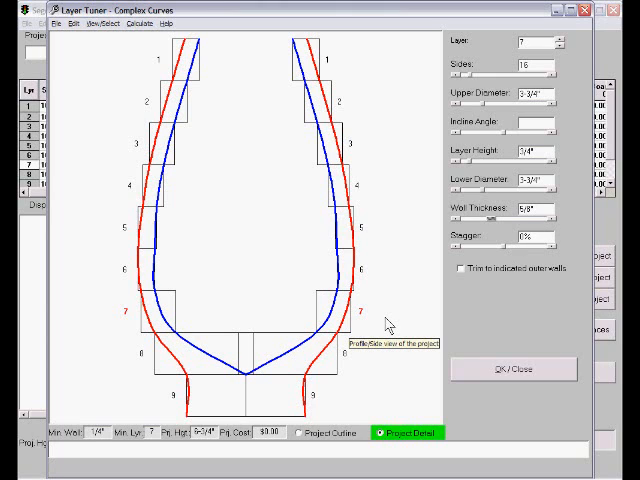